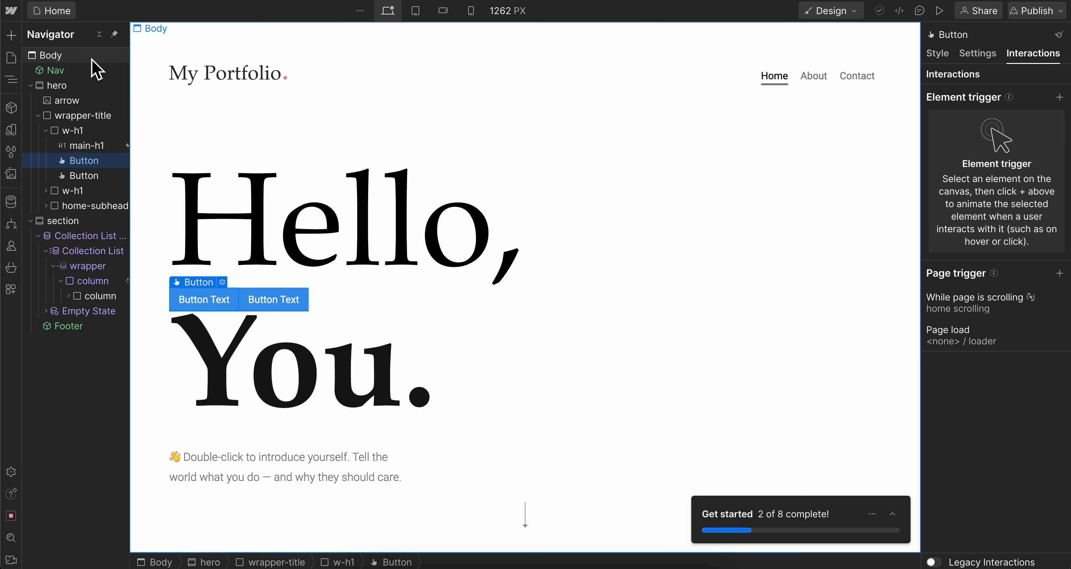
Add an empty Container inside the hero heading wrapper below the Hello heading.
left_click(11, 34)
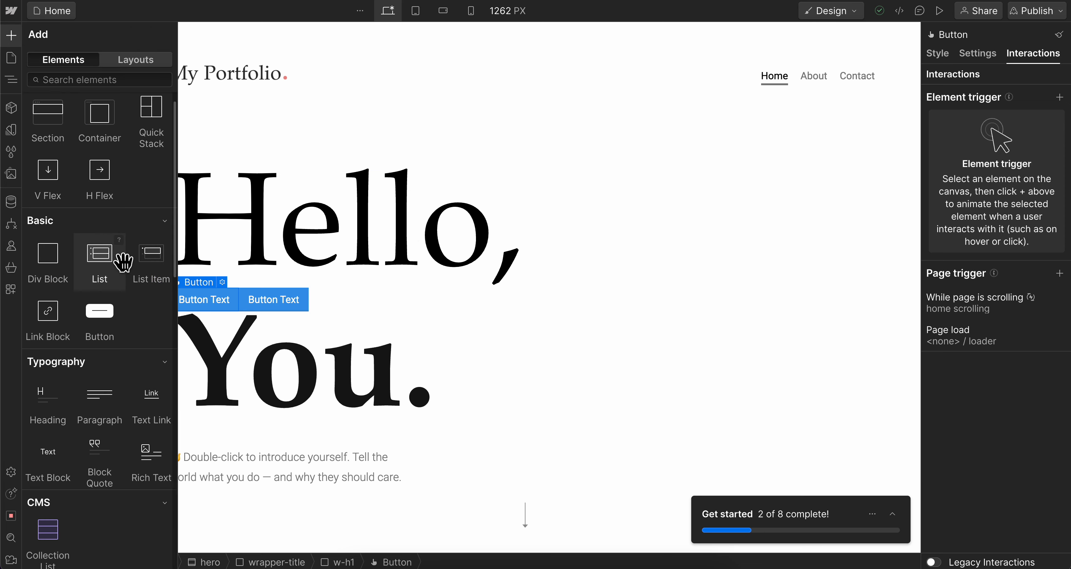
scroll("down", 3)
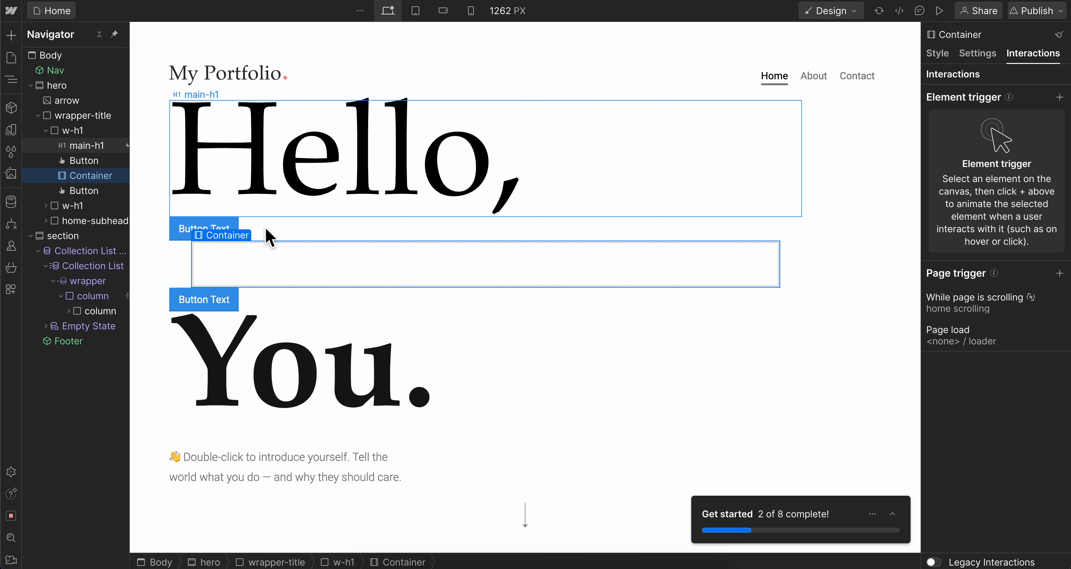
Place a placeholder Image from Media inside the new Container and select the Container.
left_click(11, 34)
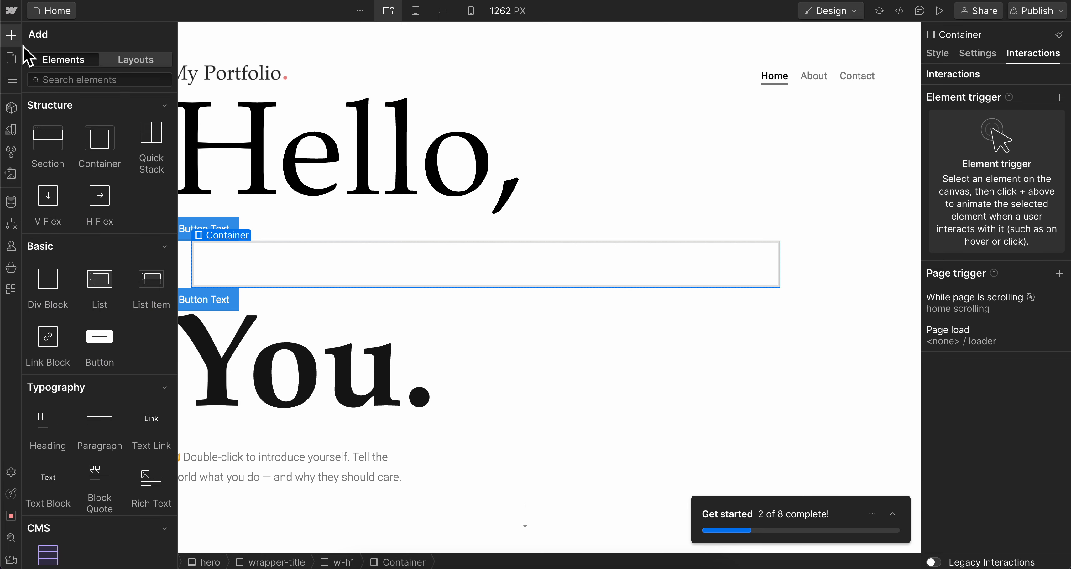
scroll("down", 3)
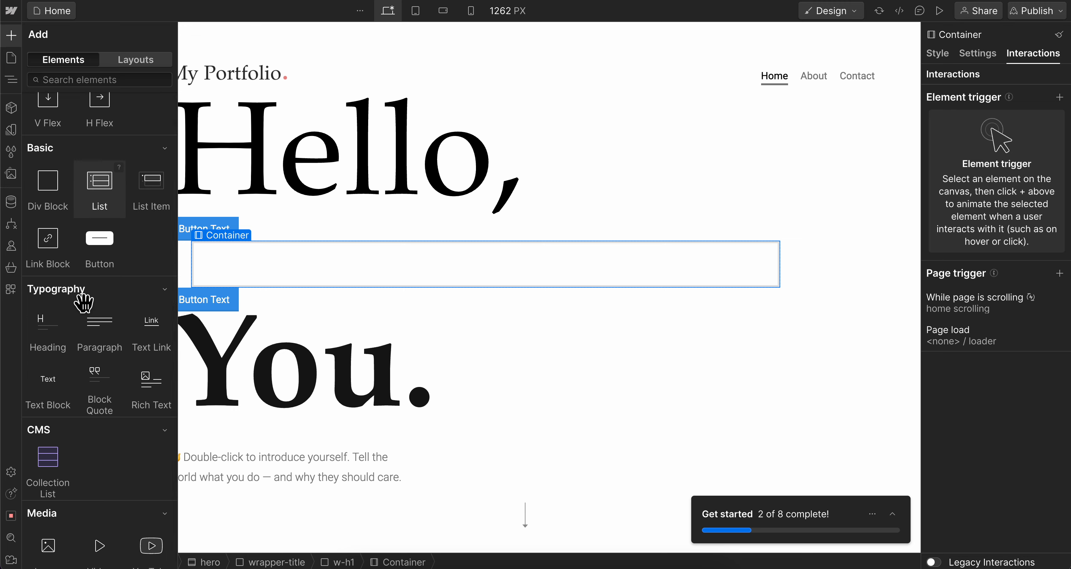
scroll("down", 3)
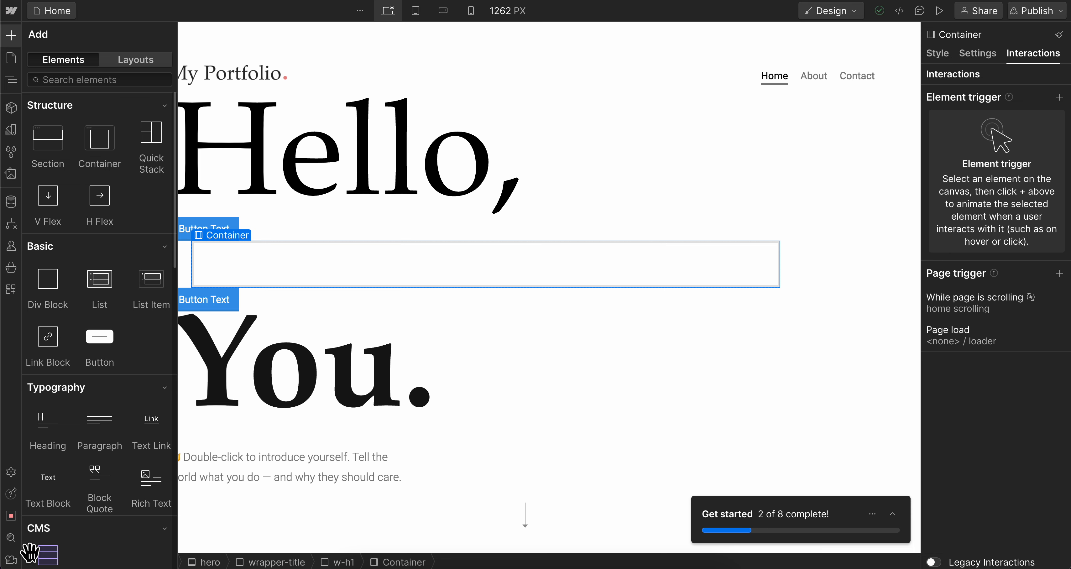
scroll("down", 3)
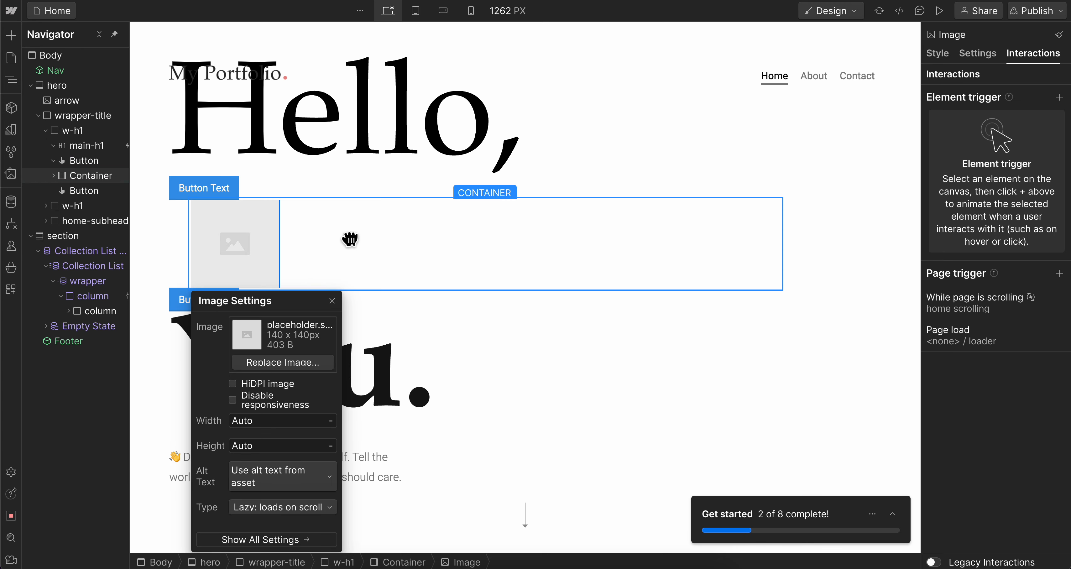
left_click(90, 191)
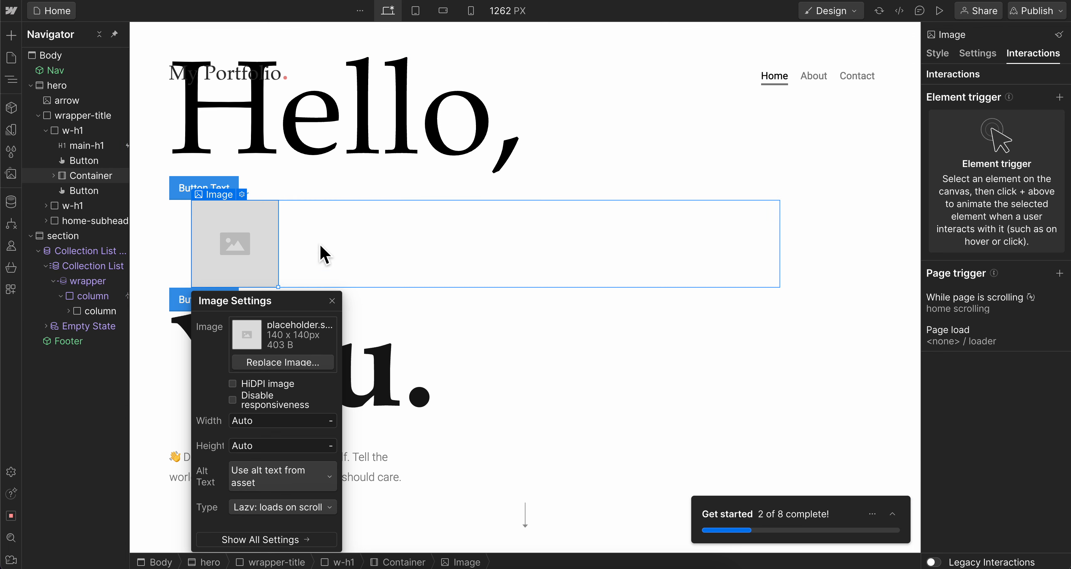
left_click(450, 234)
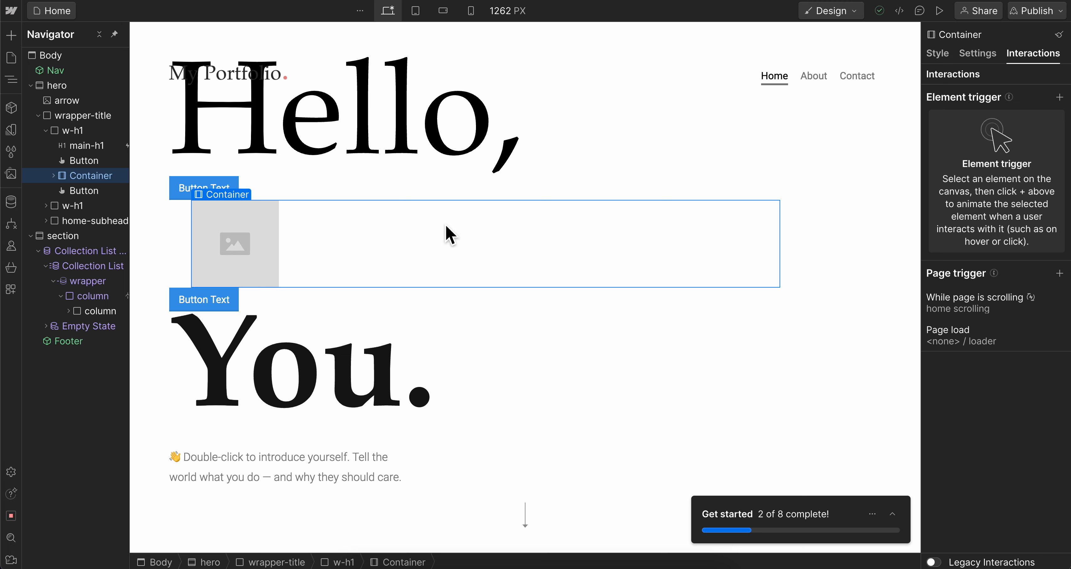
Give the Container a Mouse hover trigger with the On hover action set to Grow.
left_click(1060, 97)
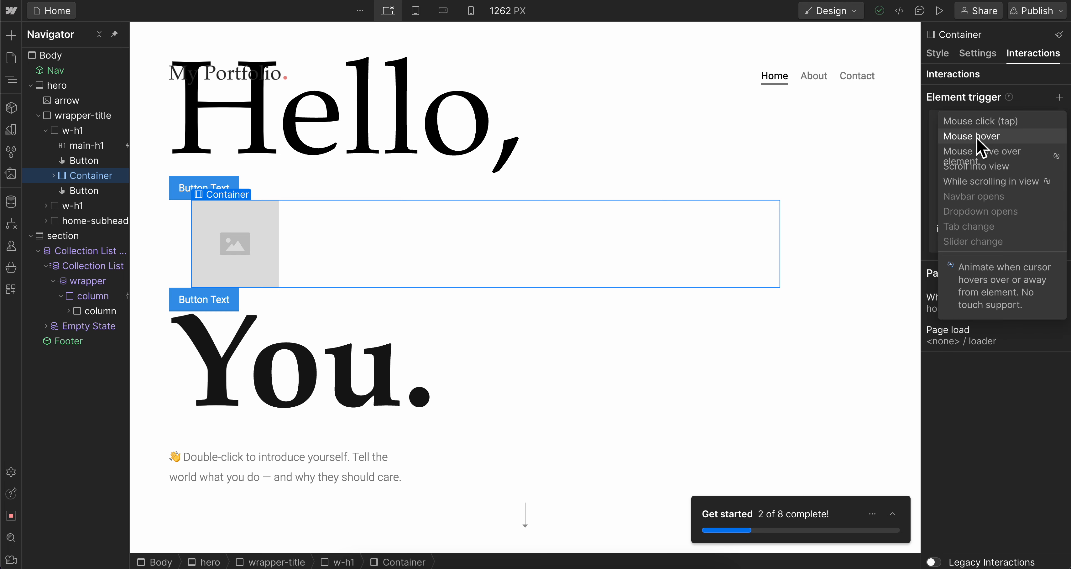
left_click(970, 136)
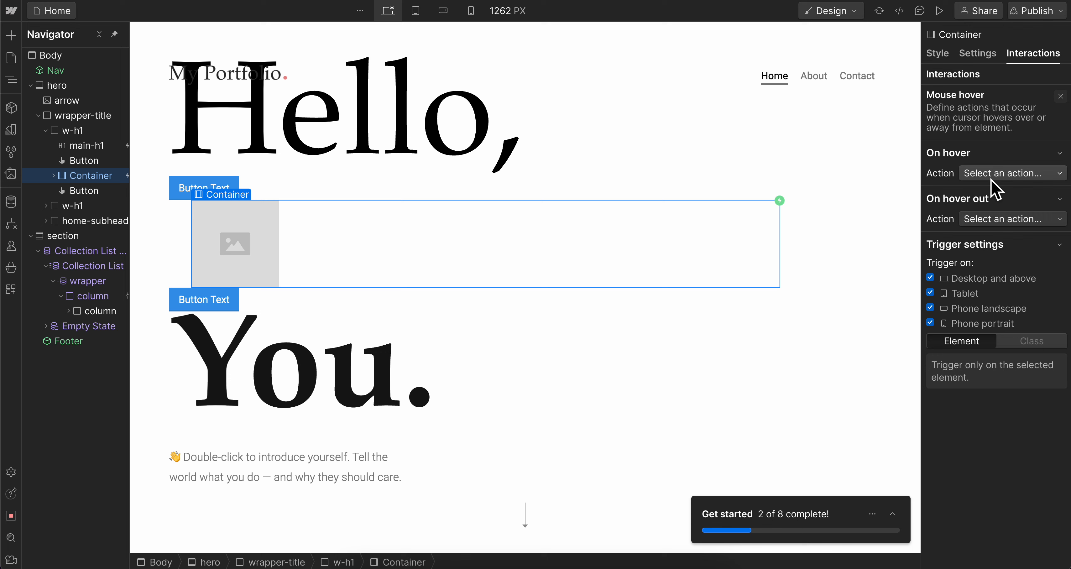
left_click(1011, 173)
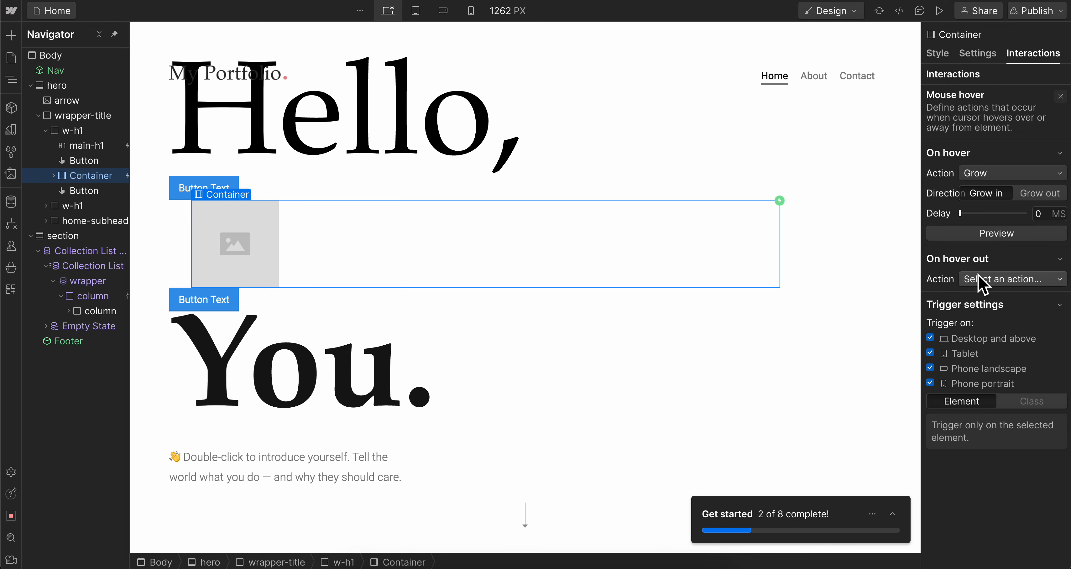
mouse_move(1060, 99)
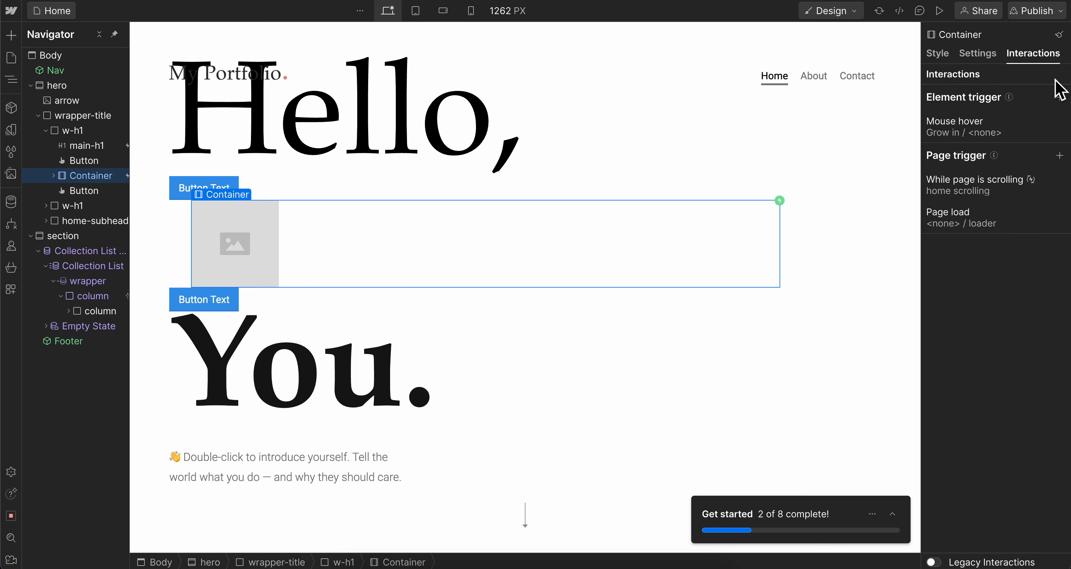
left_click(1061, 97)
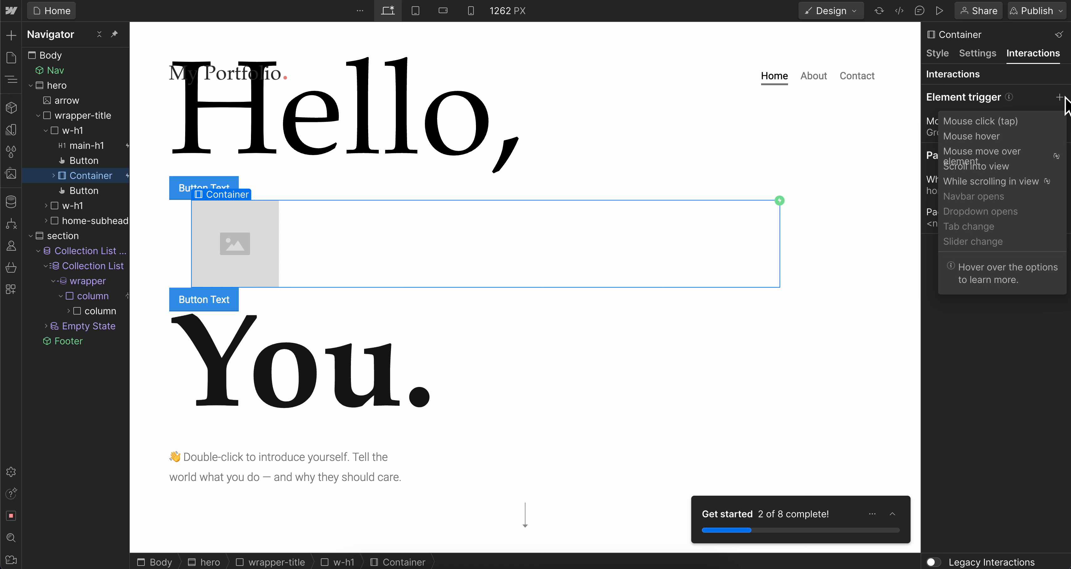
mouse_move(974, 241)
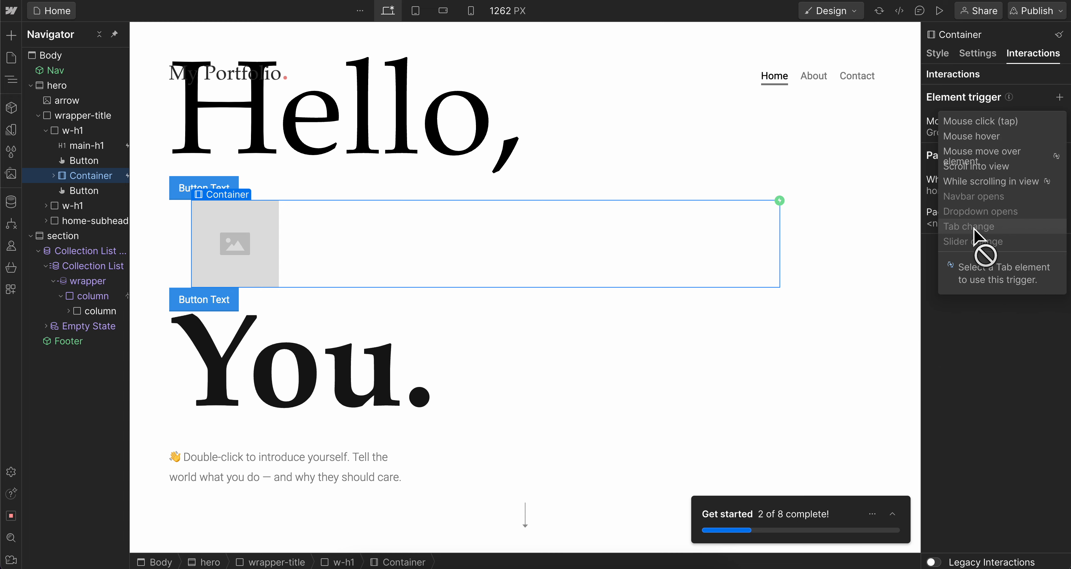
mouse_move(891, 157)
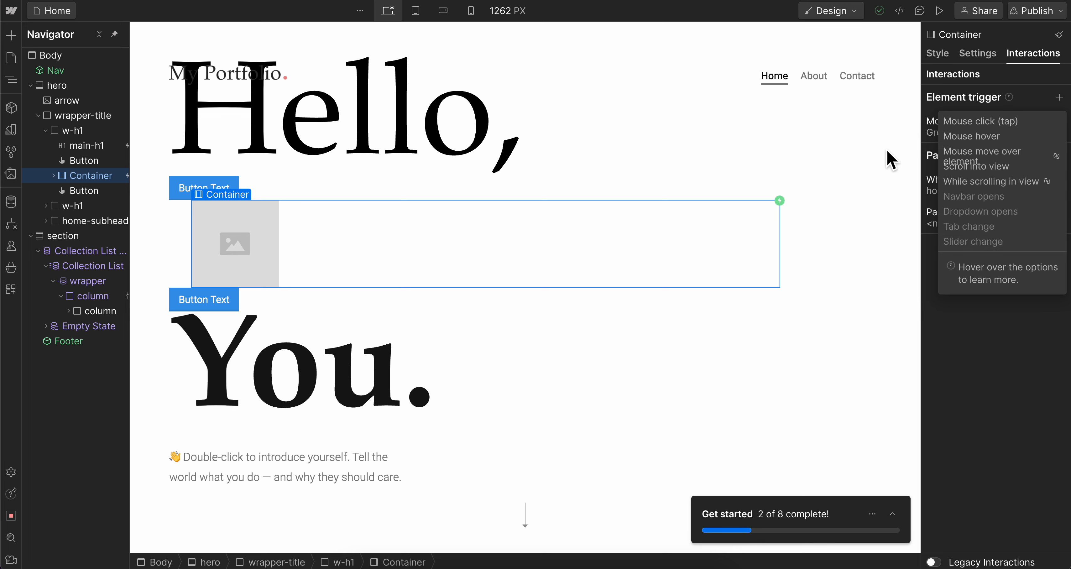
left_click(971, 136)
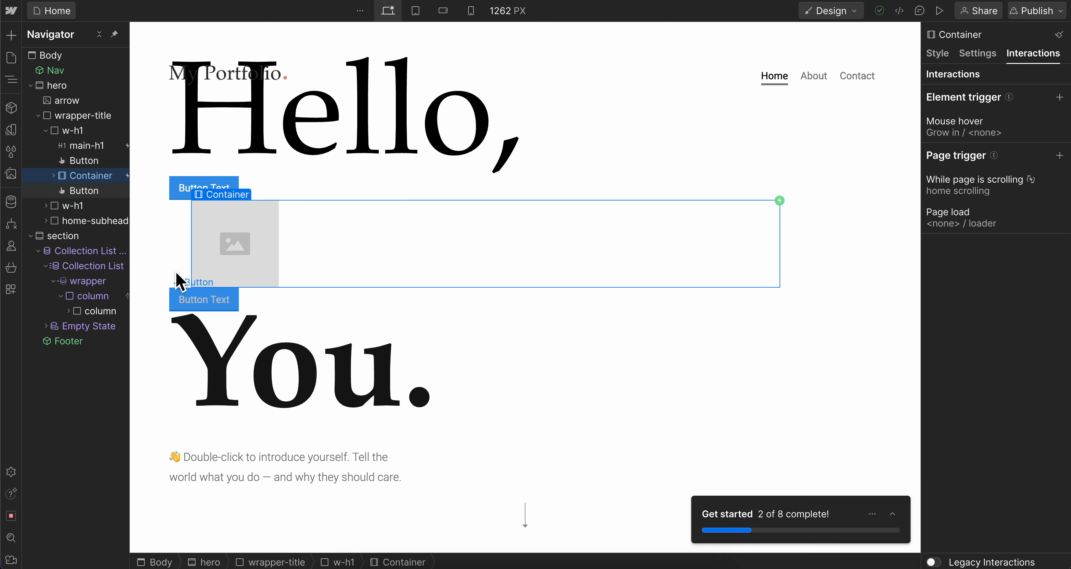
mouse_move(366, 265)
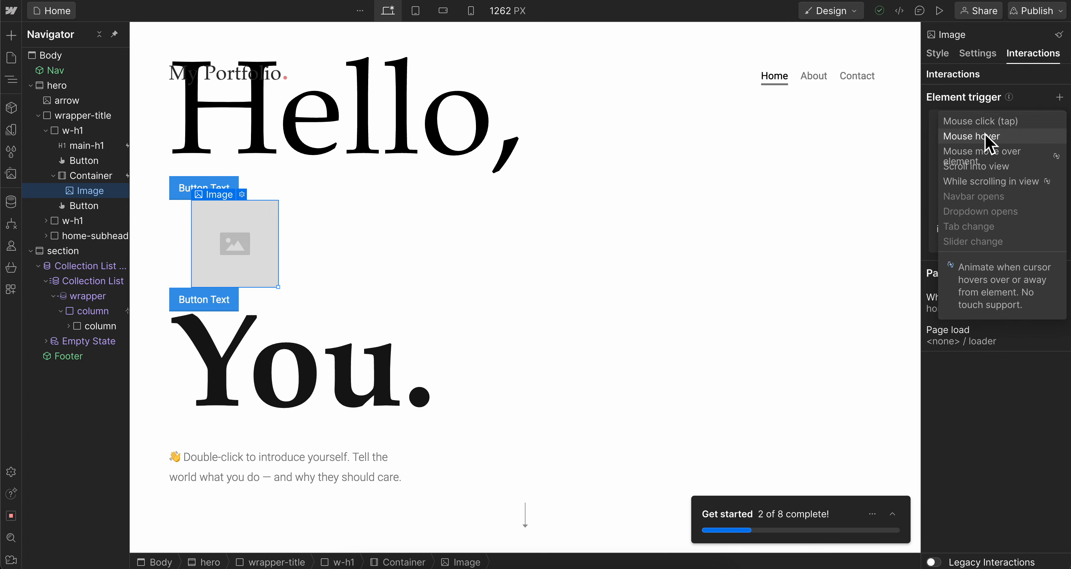
Give the Image a Mouse click (tap) trigger with the On 1st click action set to Pop.
left_click(980, 121)
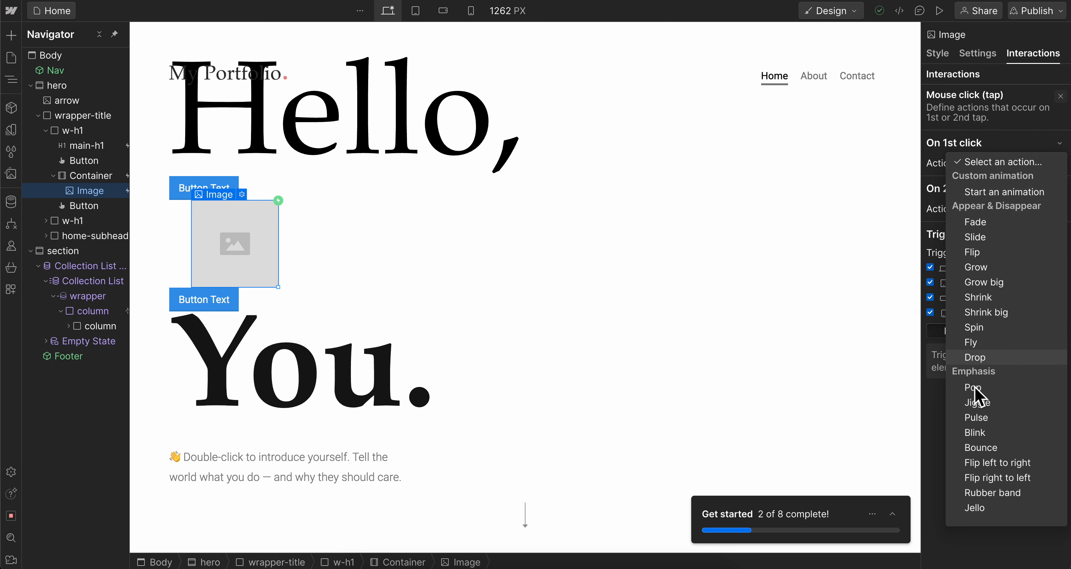
left_click(973, 388)
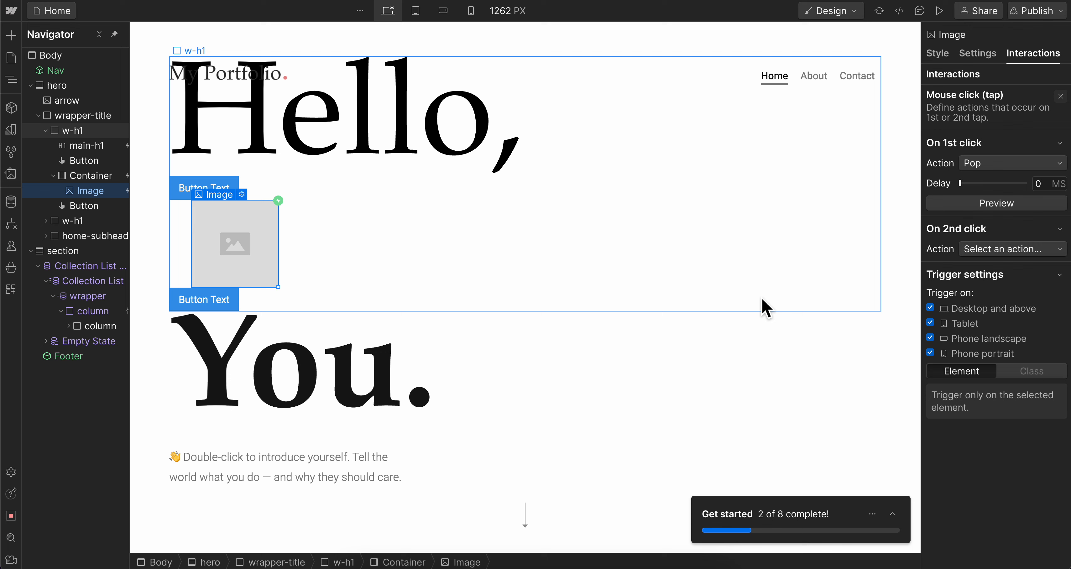
left_click(557, 158)
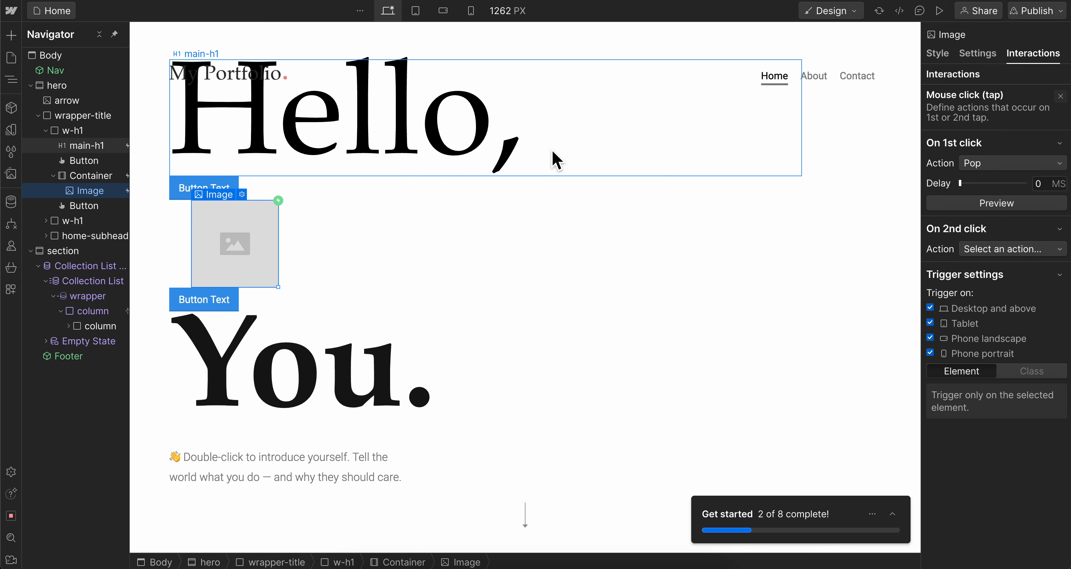